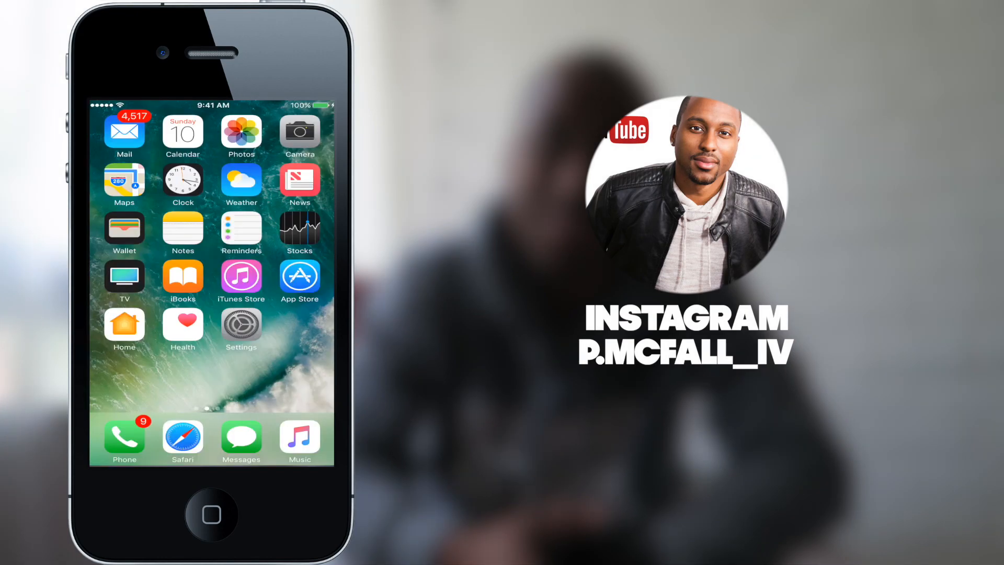
# - Locate the 1:10 bike-path video in the Videos album and bring up its share sheet
pyautogui.click(241, 132)
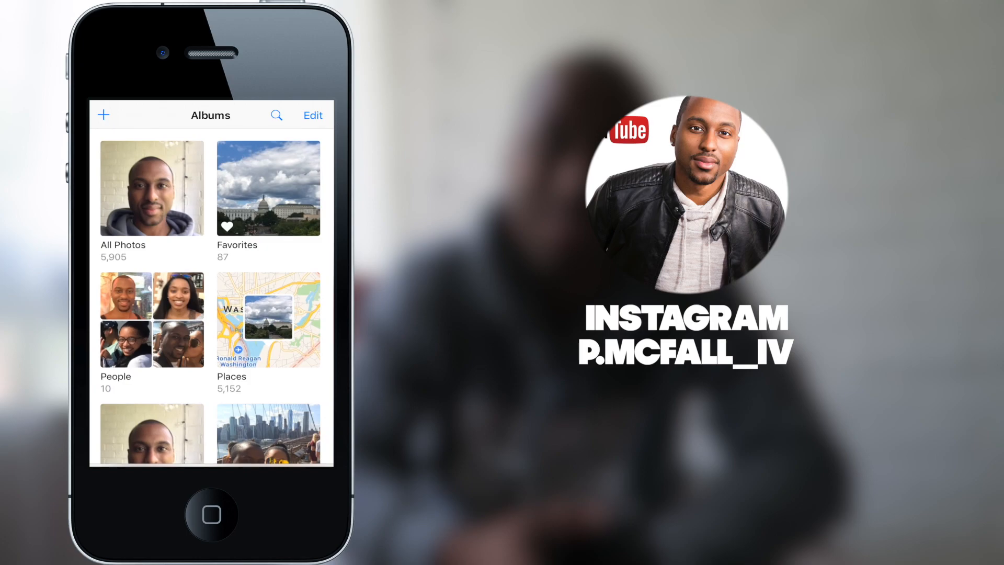
pyautogui.scroll(-3)
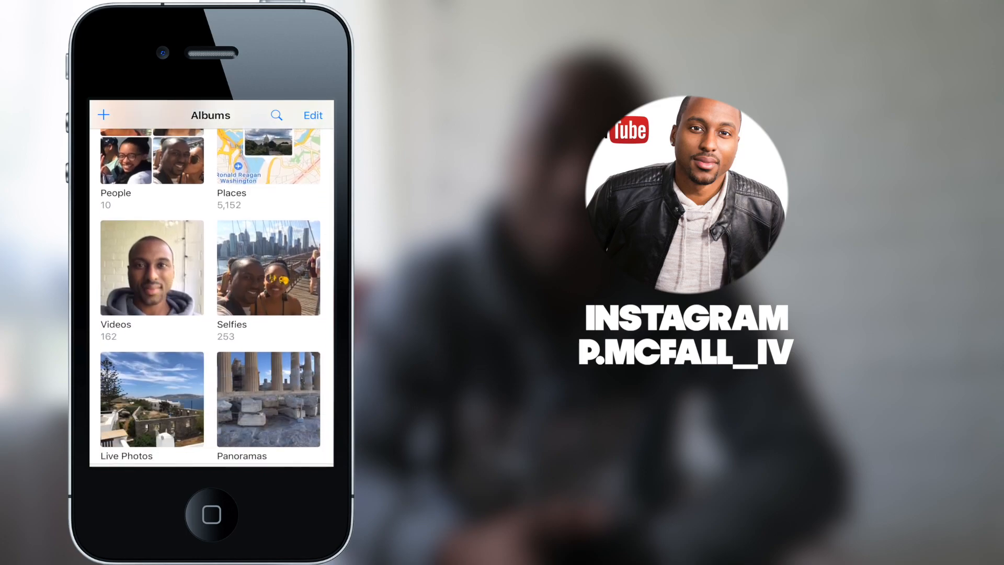
pyautogui.click(151, 267)
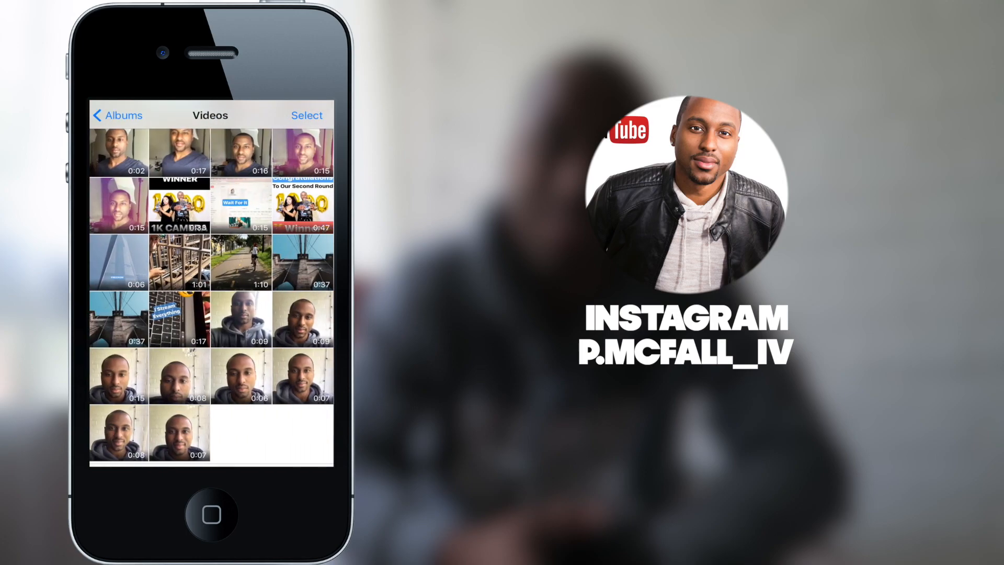
pyautogui.click(240, 262)
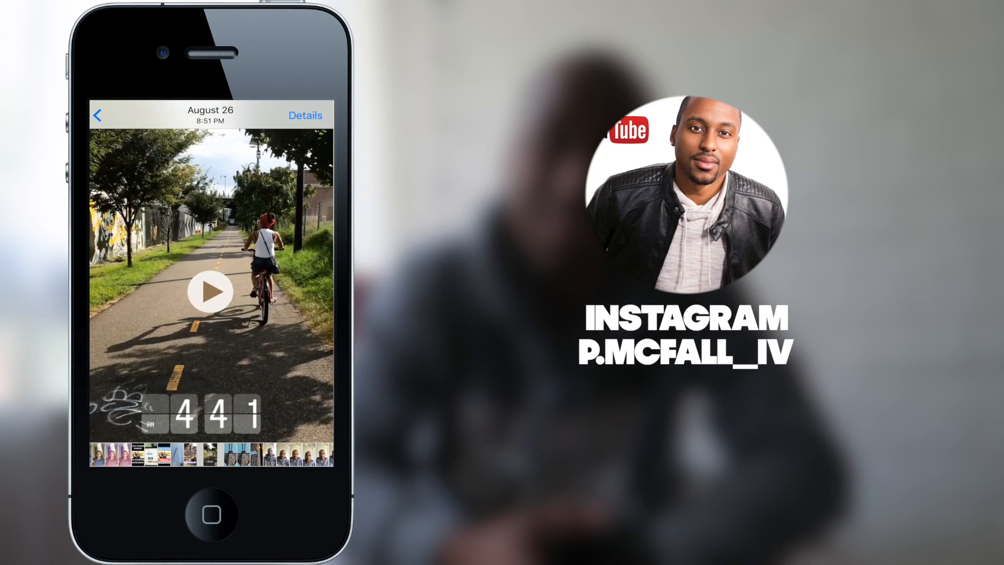
pyautogui.click(209, 292)
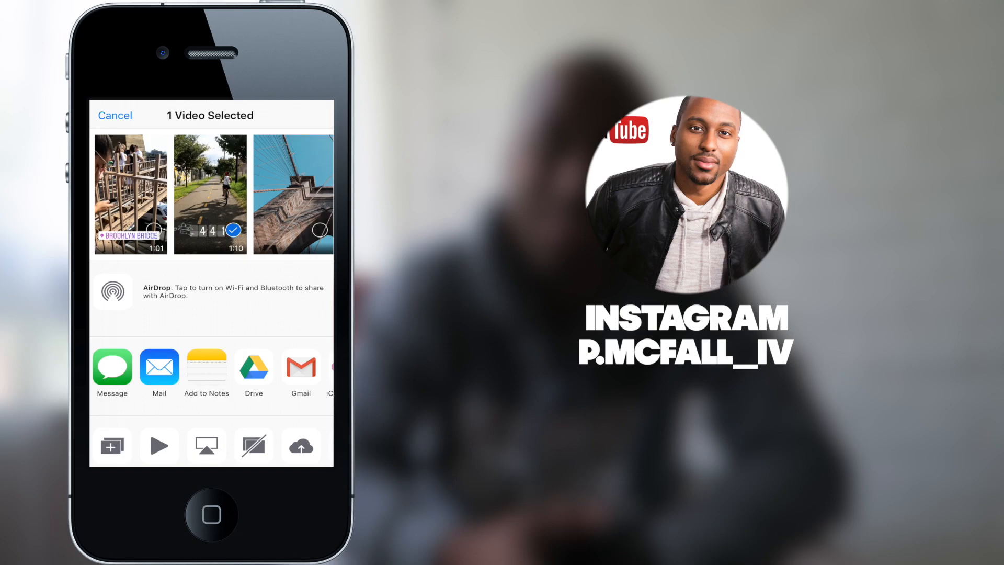
# - Send File_000.mov from the share sheet to Google Drive and start the upload to My Drive
pyautogui.click(253, 368)
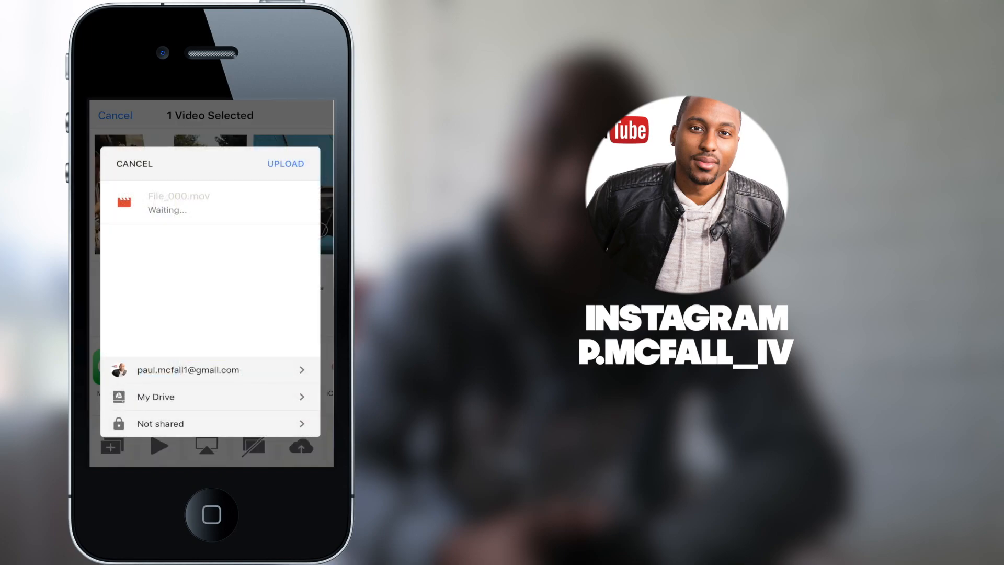
pyautogui.click(284, 164)
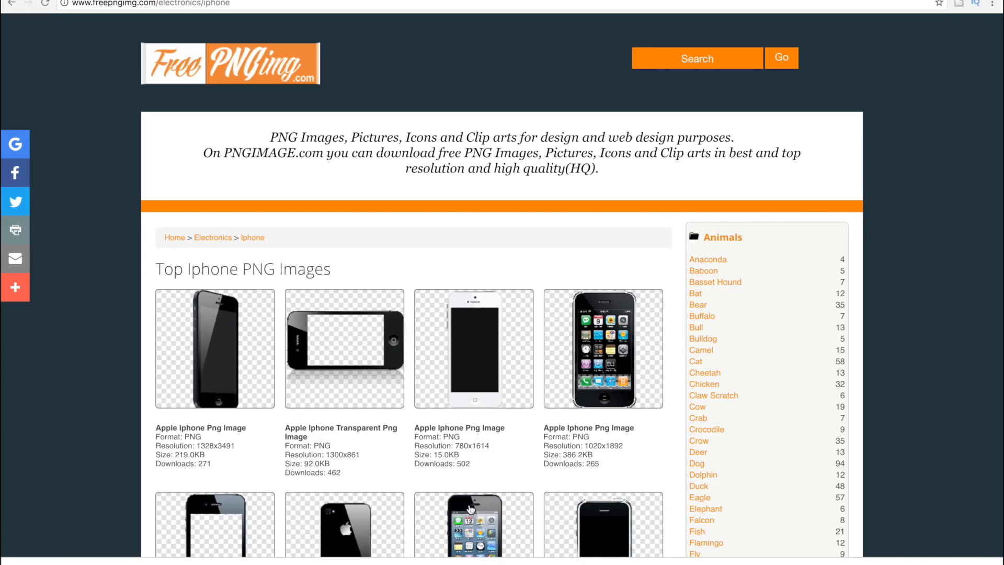
pyautogui.scroll(-3)
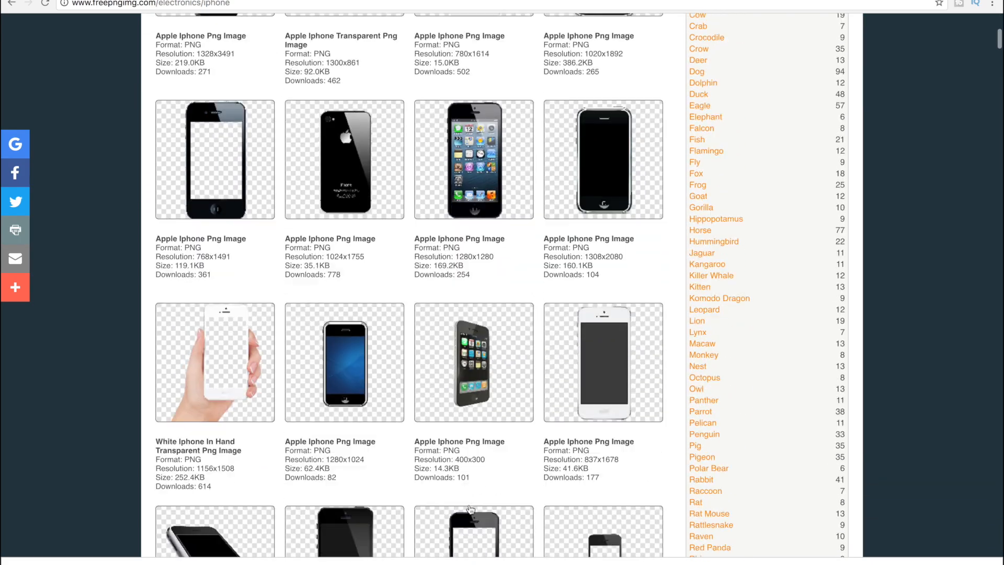
pyautogui.scroll(-3)
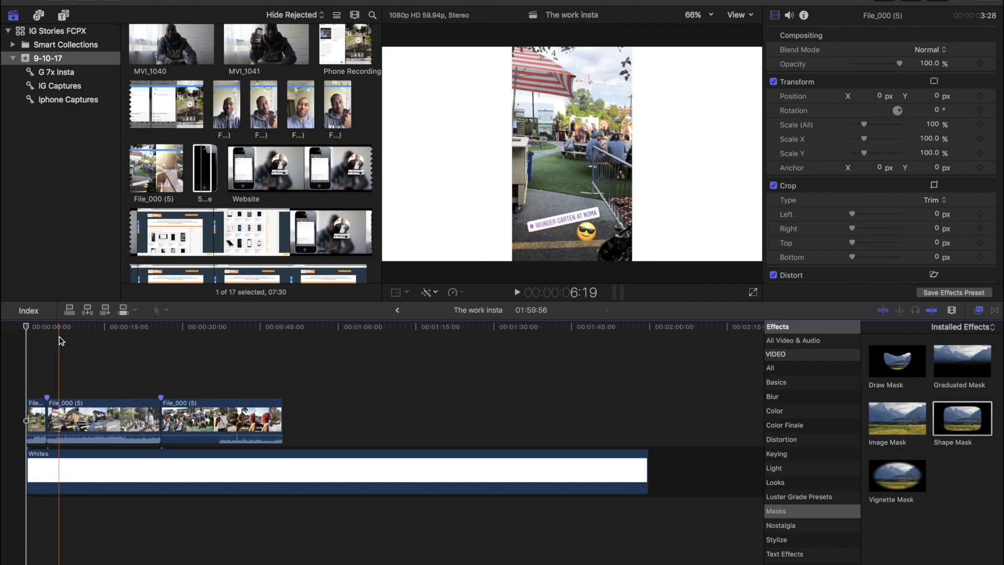
# - Put the playhead at the project start so the iPhone PNG connects above the File_000 clips
pyautogui.click(203, 167)
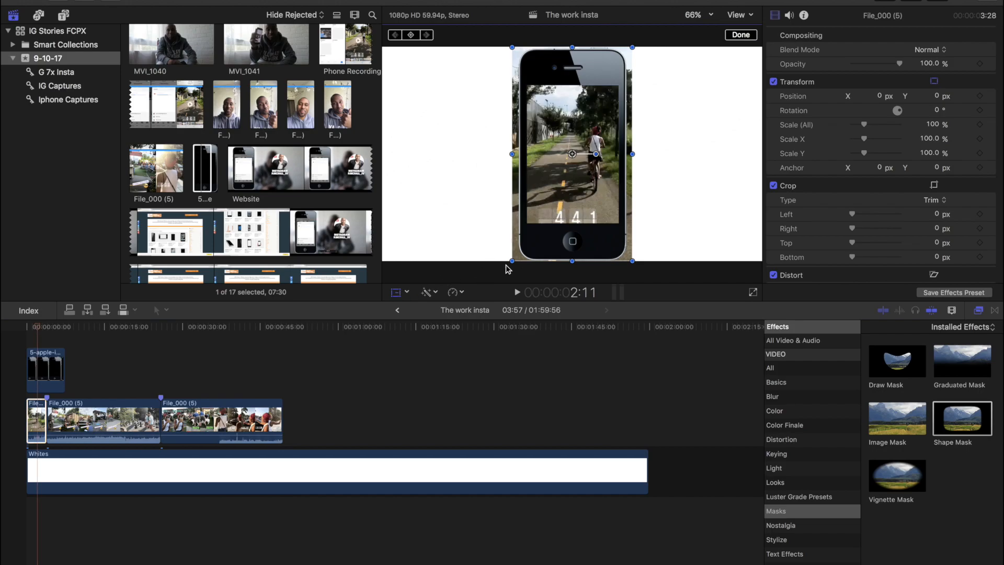
# - Scale the first File_000 clip to about 80% so it fits the phone's screen
pyautogui.click(739, 34)
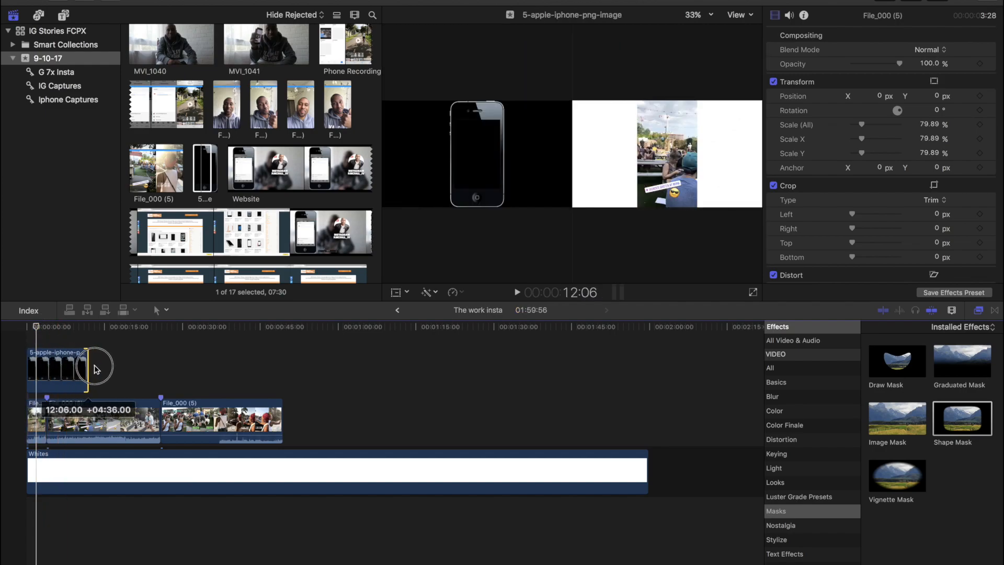
# - Extend the iPhone PNG clip across both story clips and select the resized first clip
pyautogui.moveTo(97, 368); pyautogui.dragTo(263, 377)
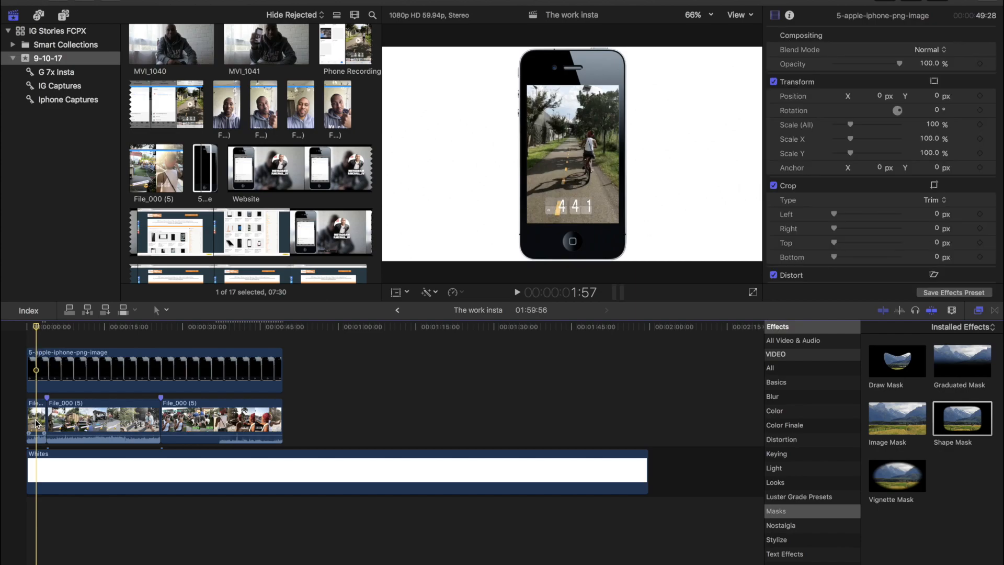
pyautogui.click(35, 422)
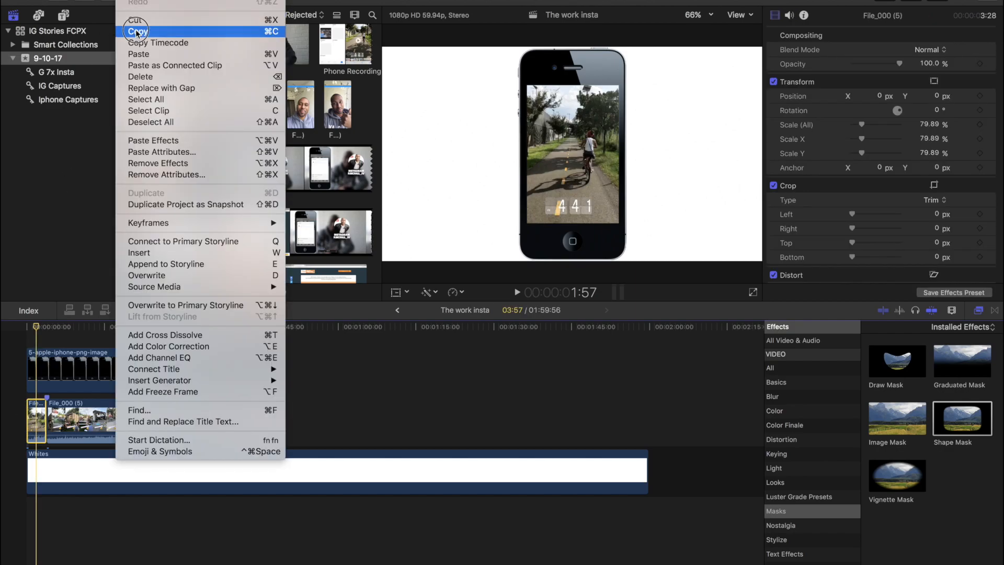
# - Copy the resized clip and bring up Paste Attributes for the two remaining story clips
pyautogui.click(136, 31)
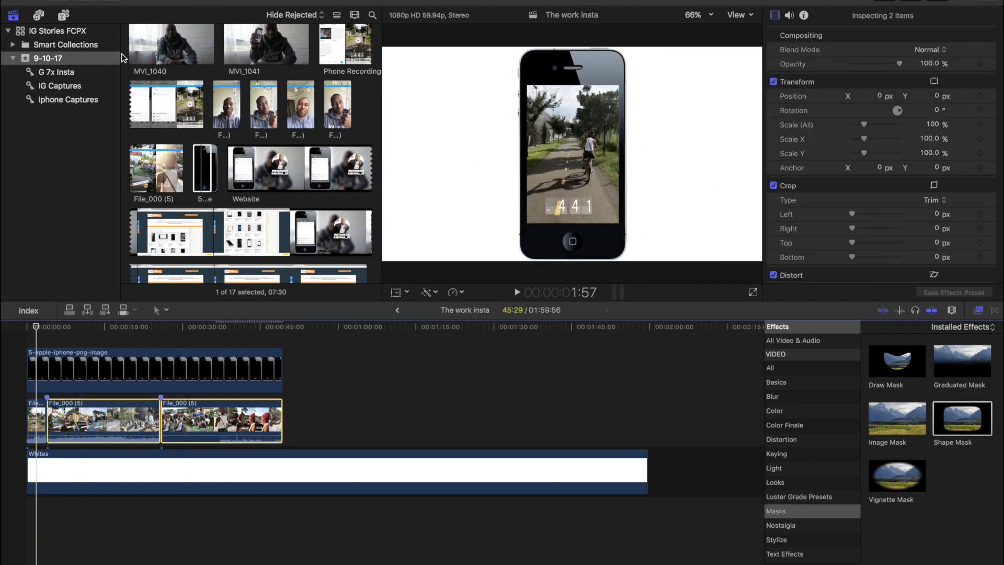
pyautogui.rightClick(102, 422)
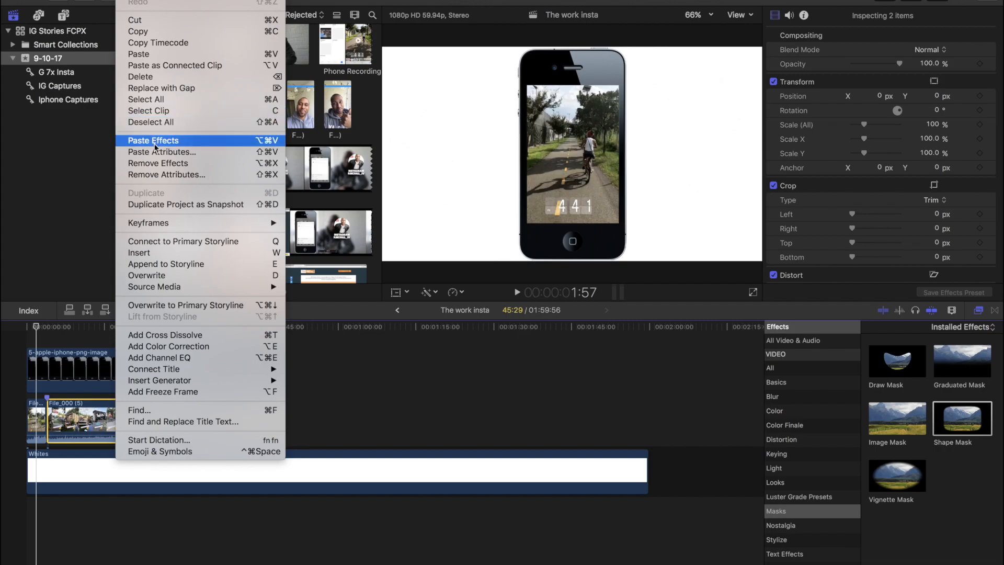
pyautogui.click(161, 151)
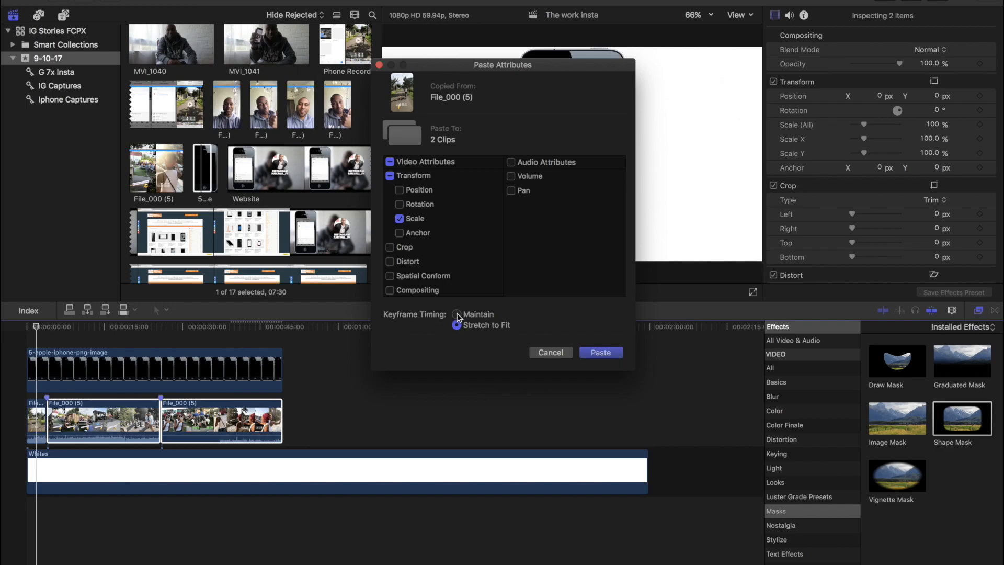
# - Paste only Scale with Maintain keyframe timing onto both clips, then preview a later clip in the frame
pyautogui.click(455, 314)
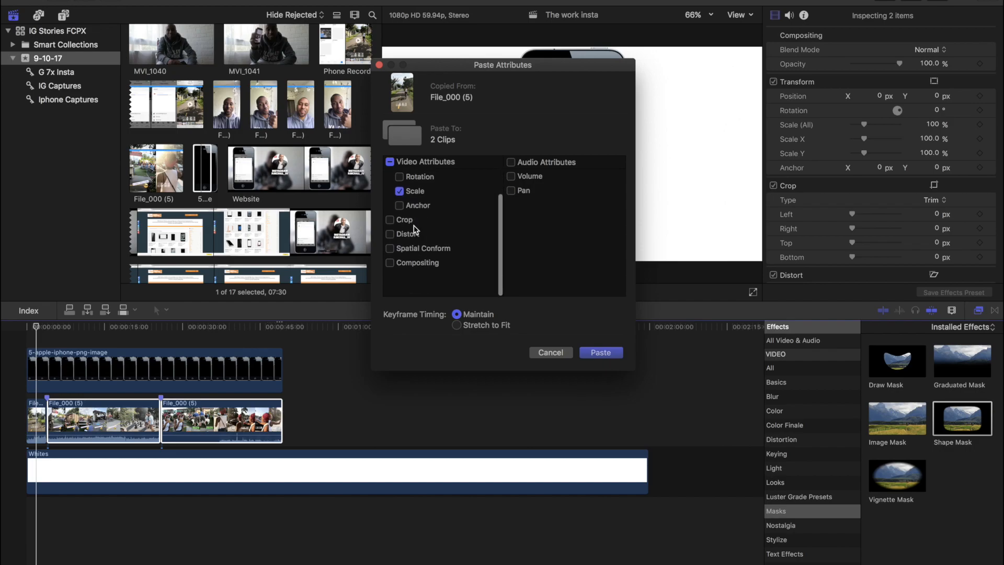
pyautogui.click(389, 177)
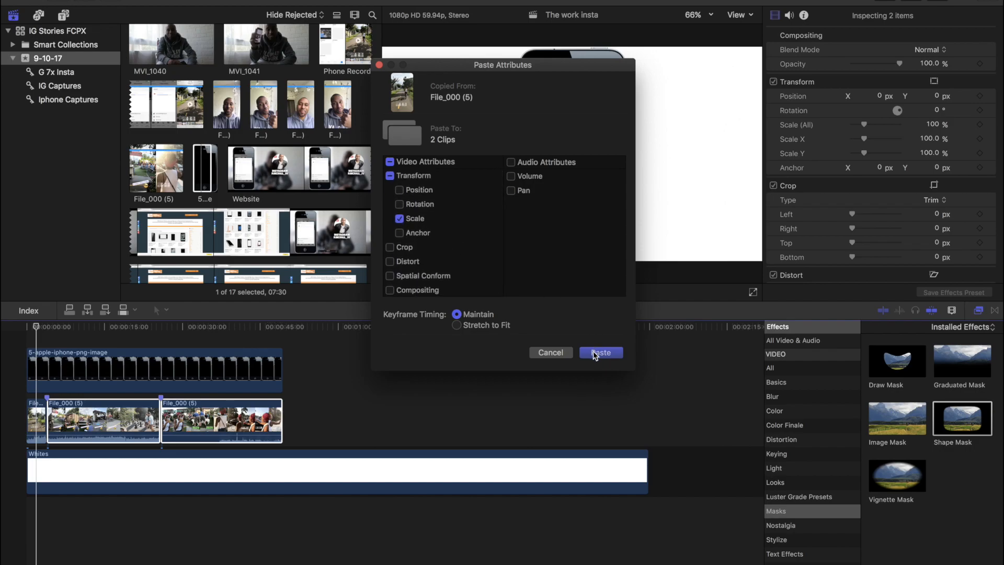
pyautogui.click(599, 352)
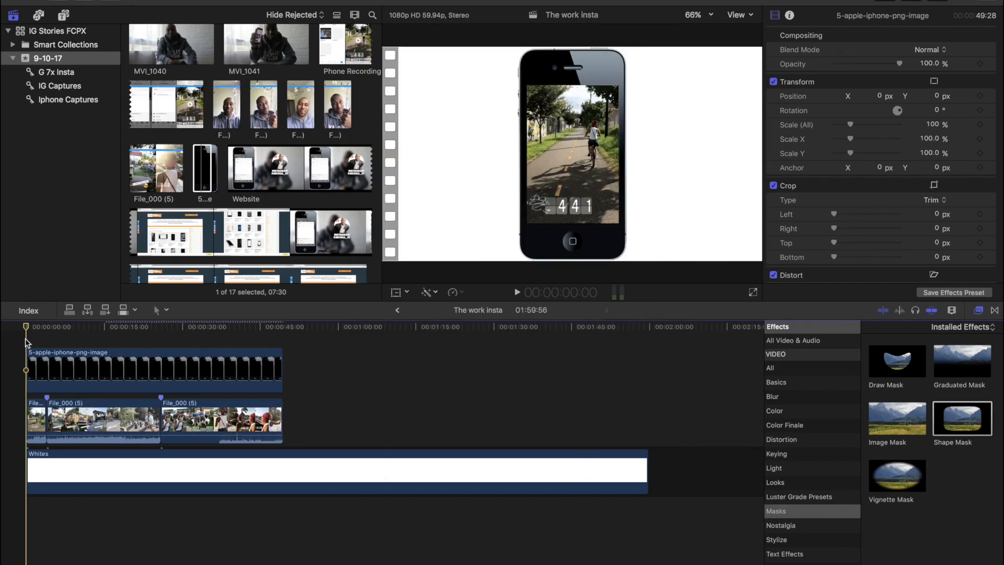
pyautogui.click(75, 326)
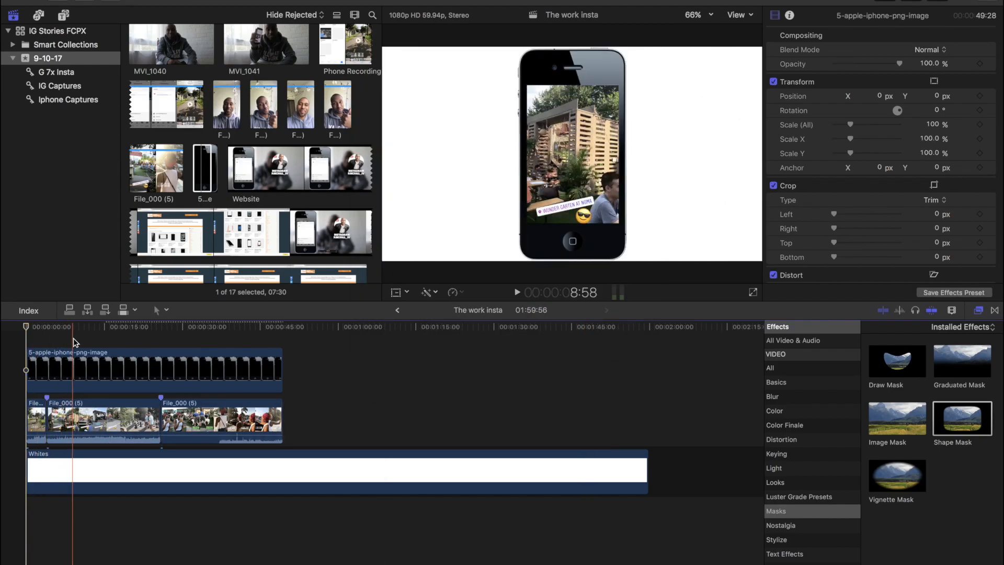